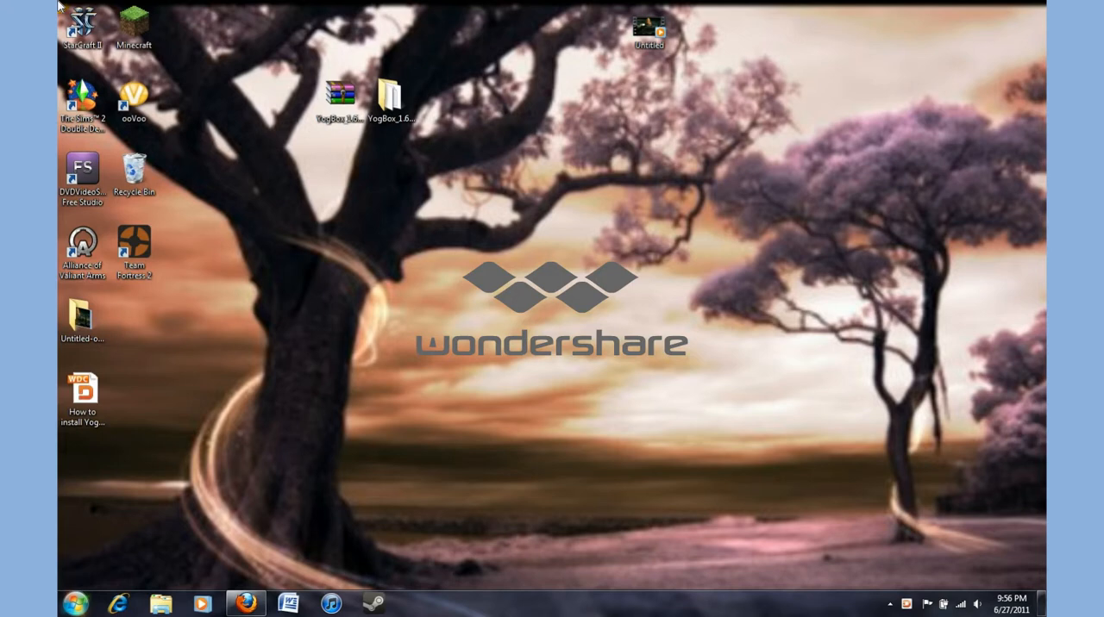
- Launch the Minecraft launcher, view its Force game update option, then close the launcher
{"action": "left_click", "coordinate": [67, 603]}
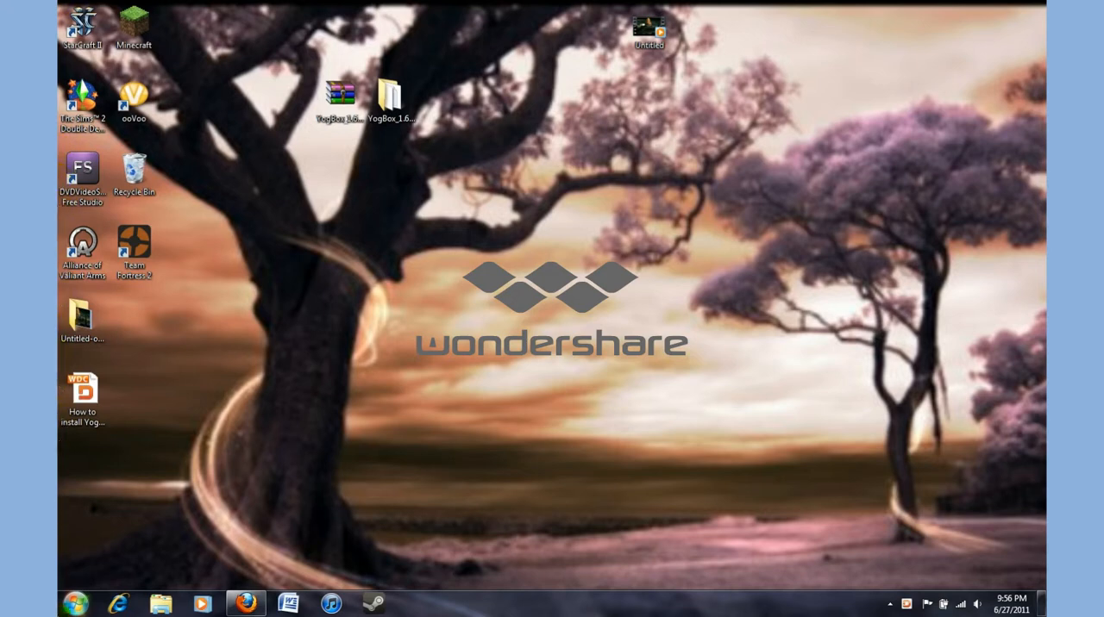
{"action": "mouse_move", "coordinate": [133, 22]}
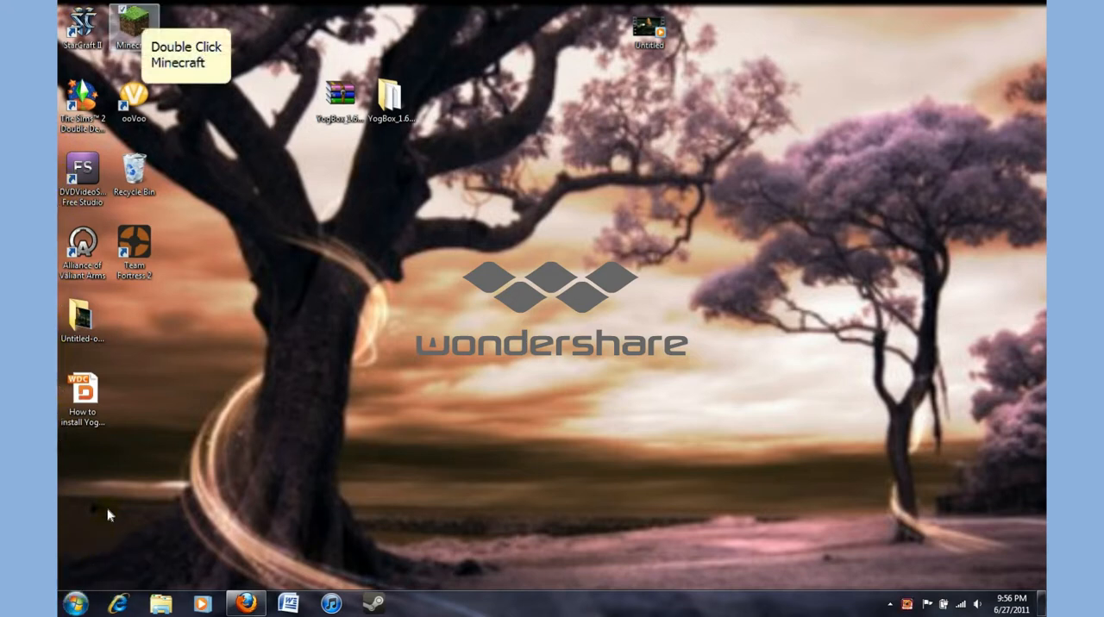
{"action": "double_click", "coordinate": [134, 23]}
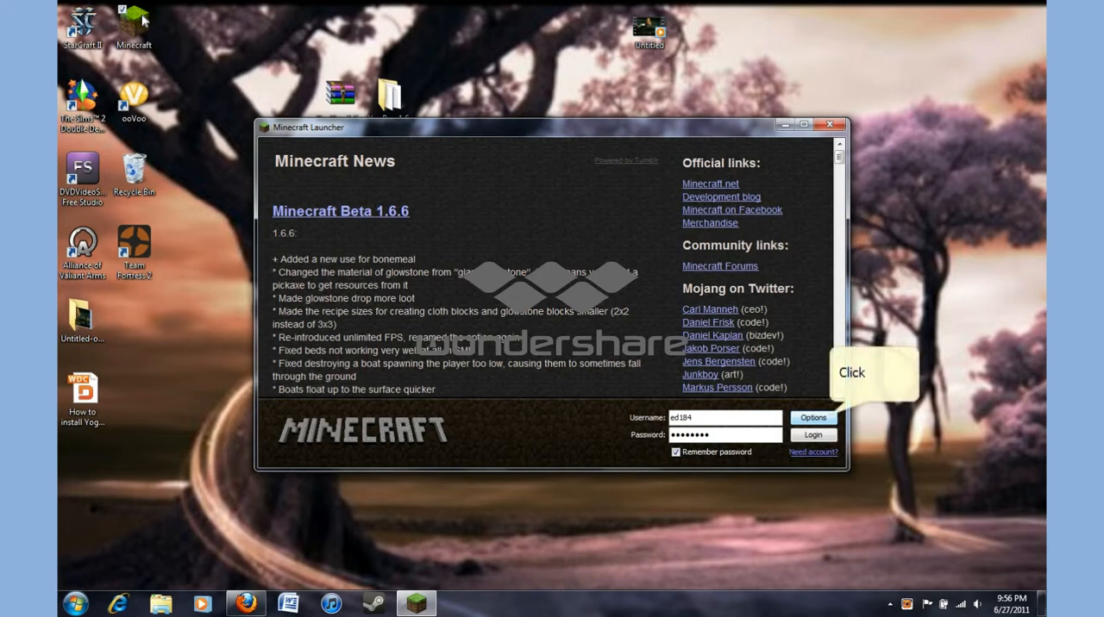
{"action": "mouse_move", "coordinate": [273, 29]}
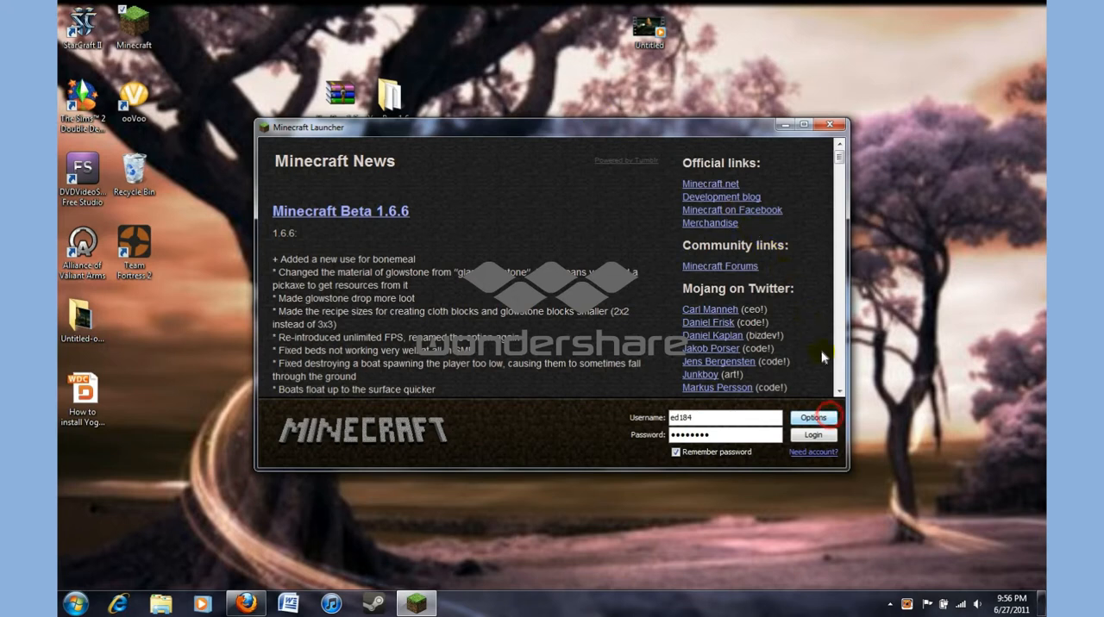
{"action": "left_click", "coordinate": [812, 417]}
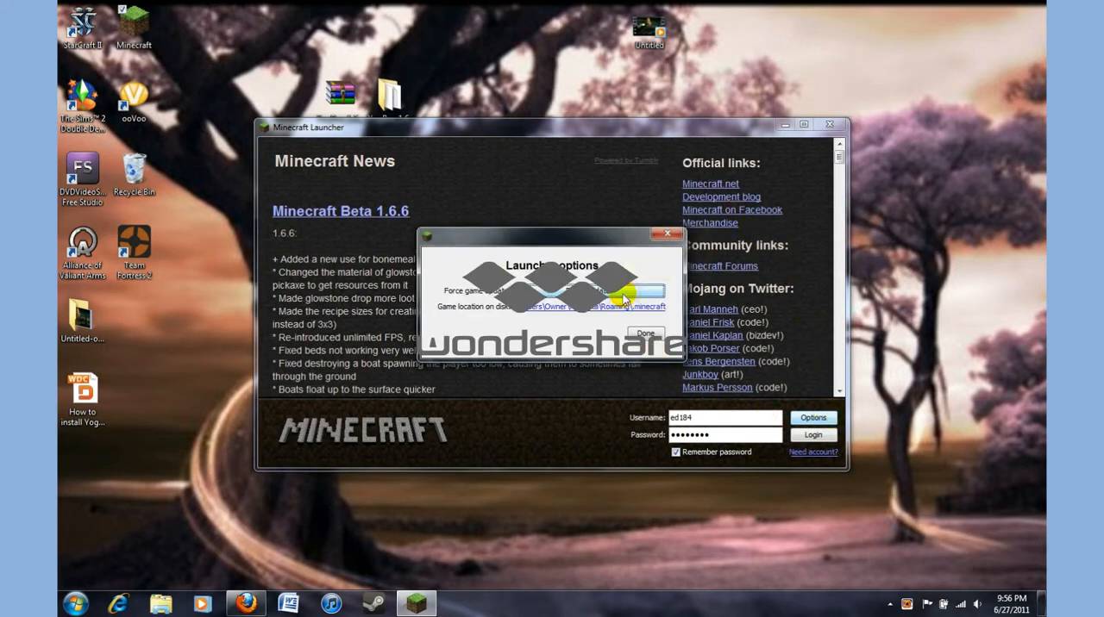
{"action": "left_click", "coordinate": [667, 234]}
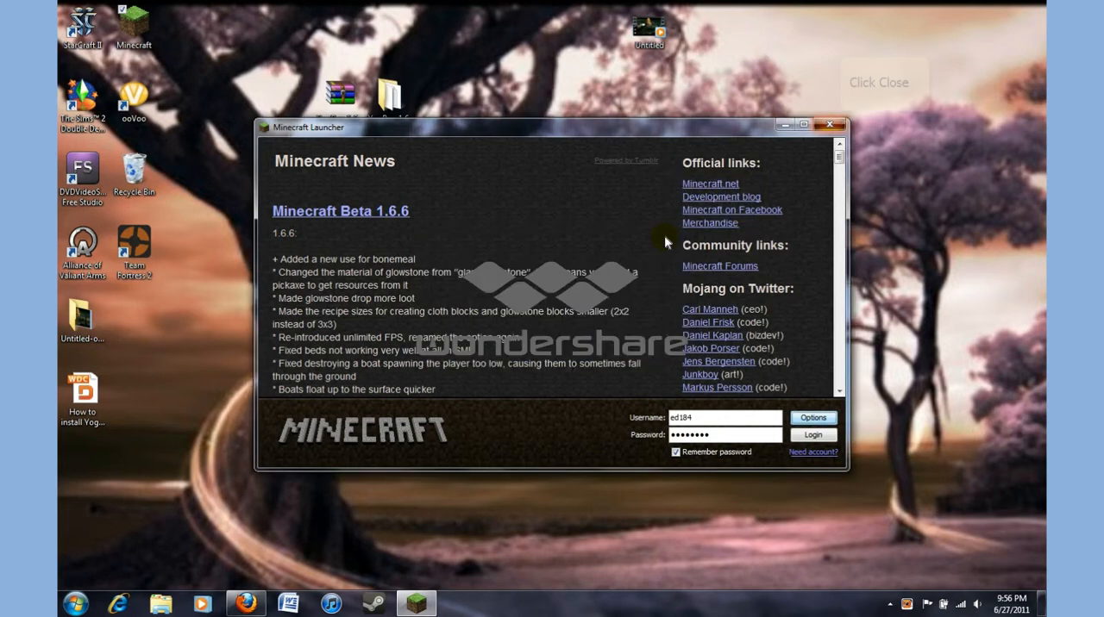
{"action": "left_click", "coordinate": [828, 124]}
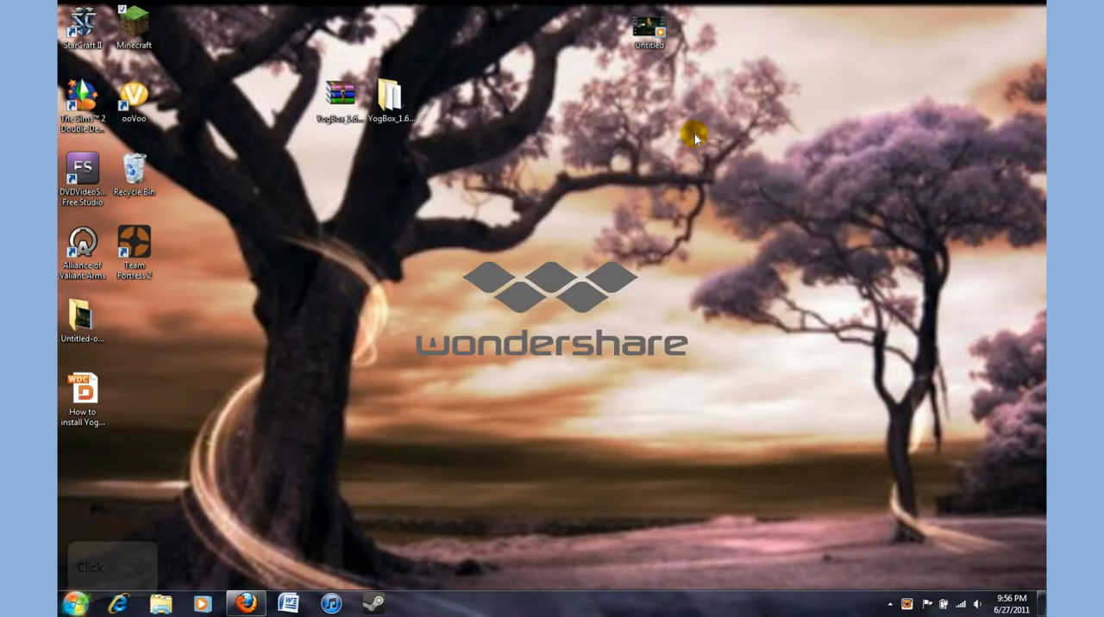
{"action": "mouse_move", "coordinate": [73, 568]}
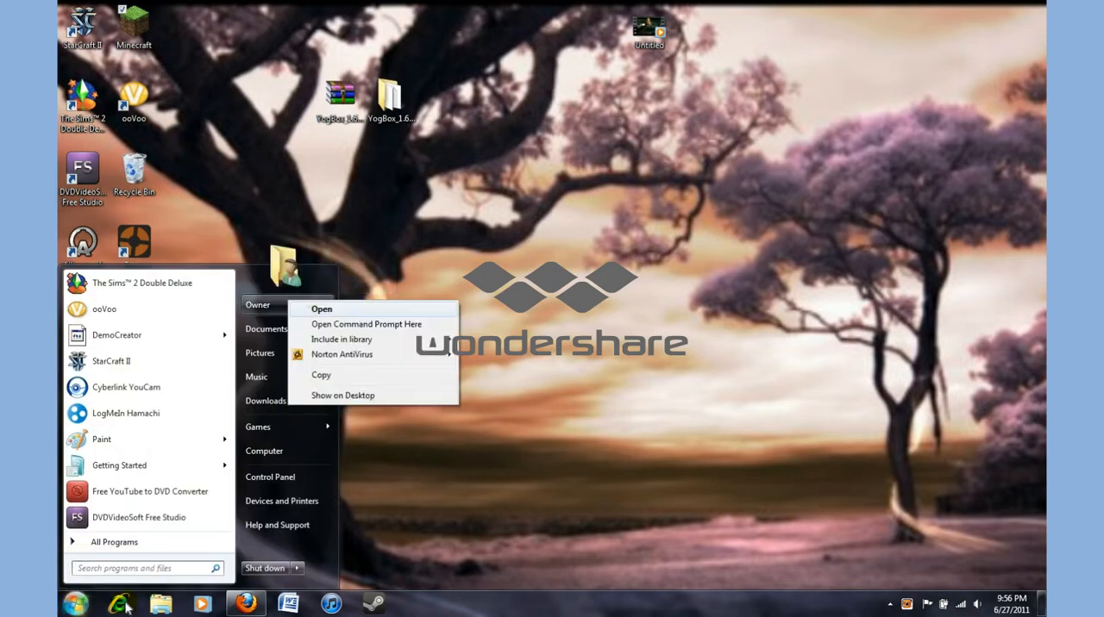
- Navigate from the user's personal folder through AppData into Roaming
{"action": "left_click", "coordinate": [321, 308]}
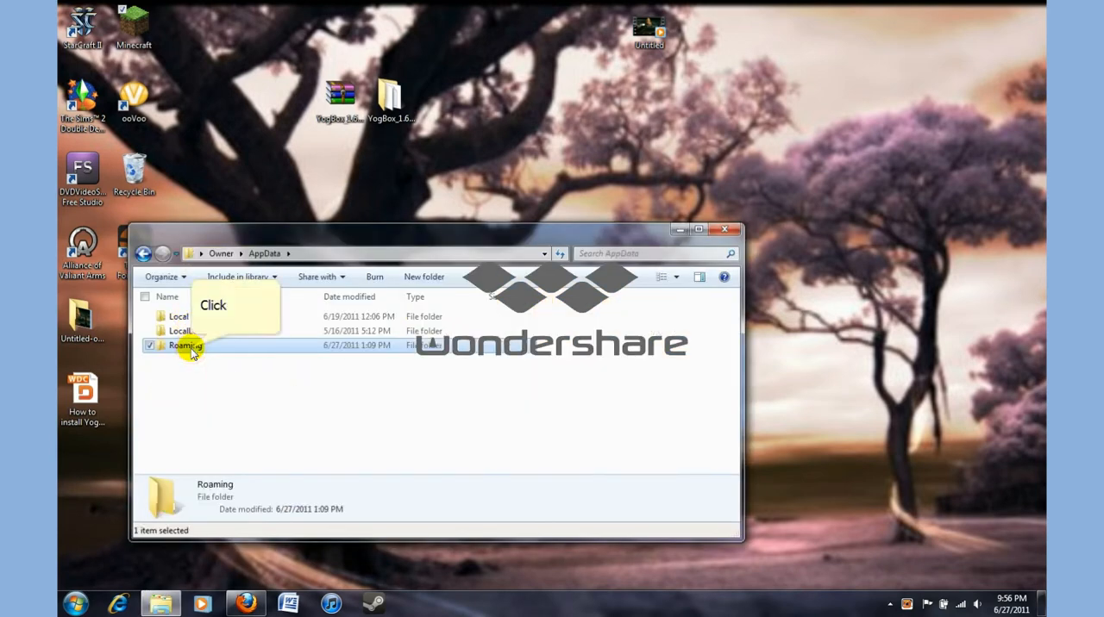
{"action": "double_click", "coordinate": [185, 345]}
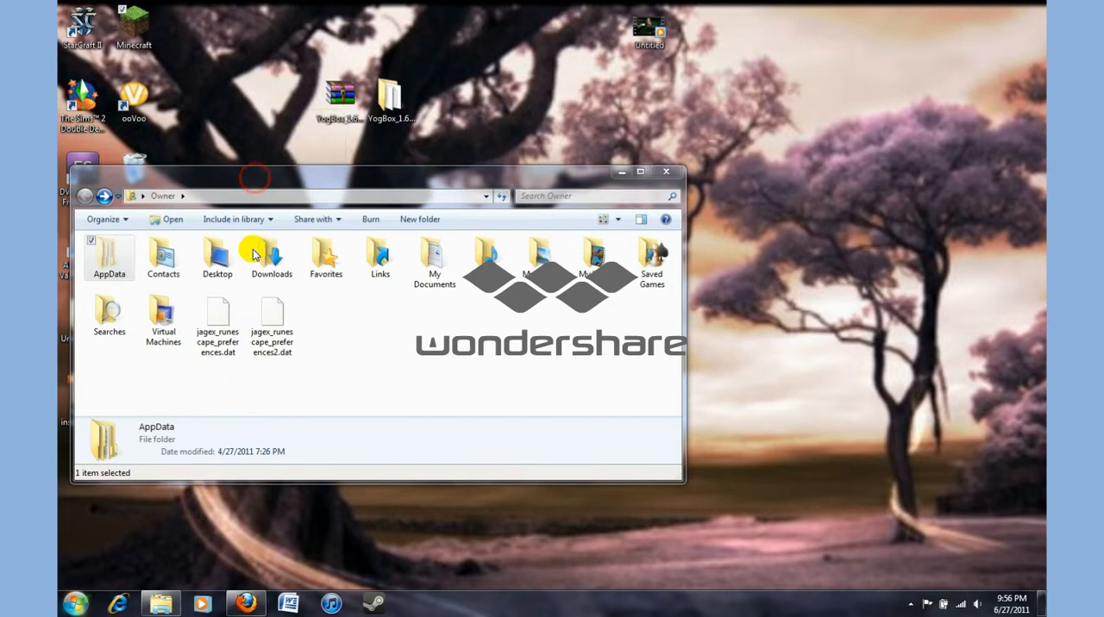
{"action": "double_click", "coordinate": [108, 252]}
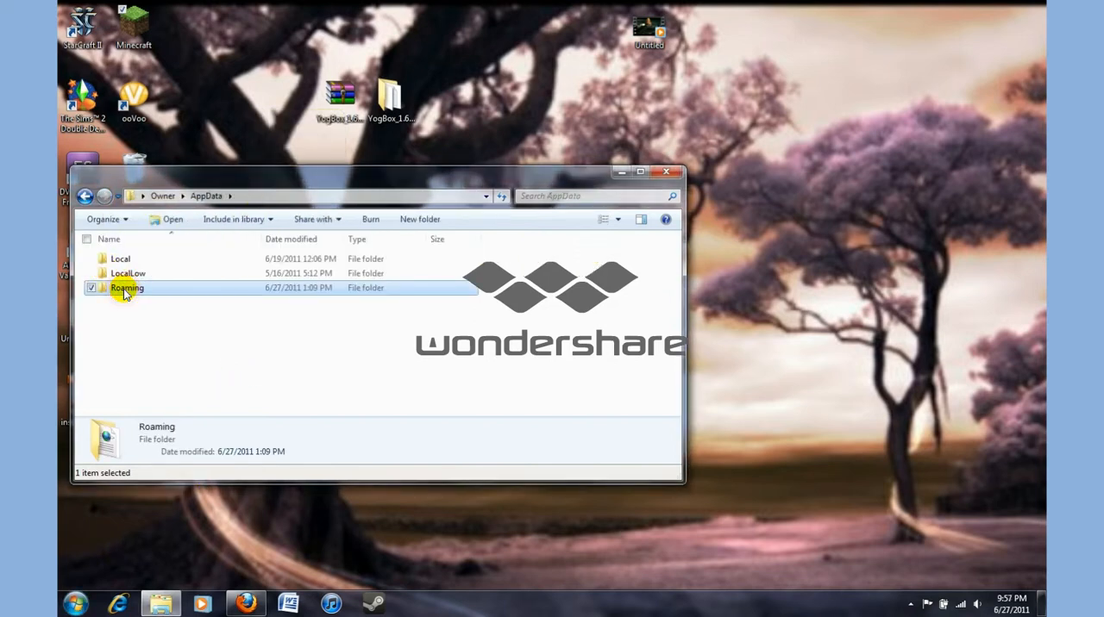
{"action": "double_click", "coordinate": [127, 287]}
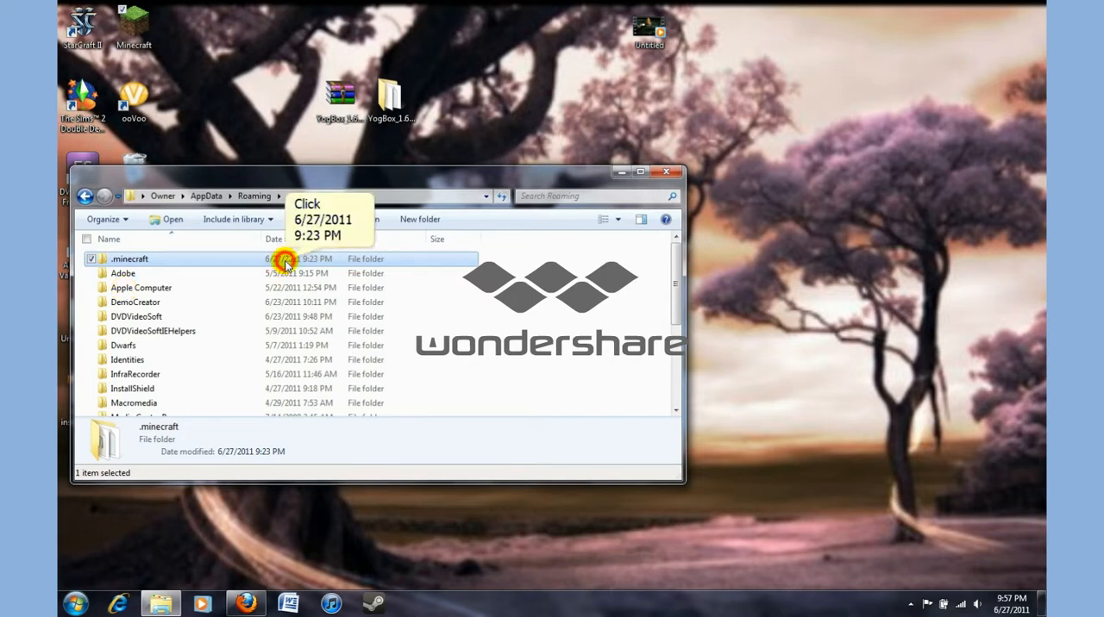
- Browse .minecraft's bin, mods and saves folders, go back, and return to the desktop
{"action": "double_click", "coordinate": [130, 259]}
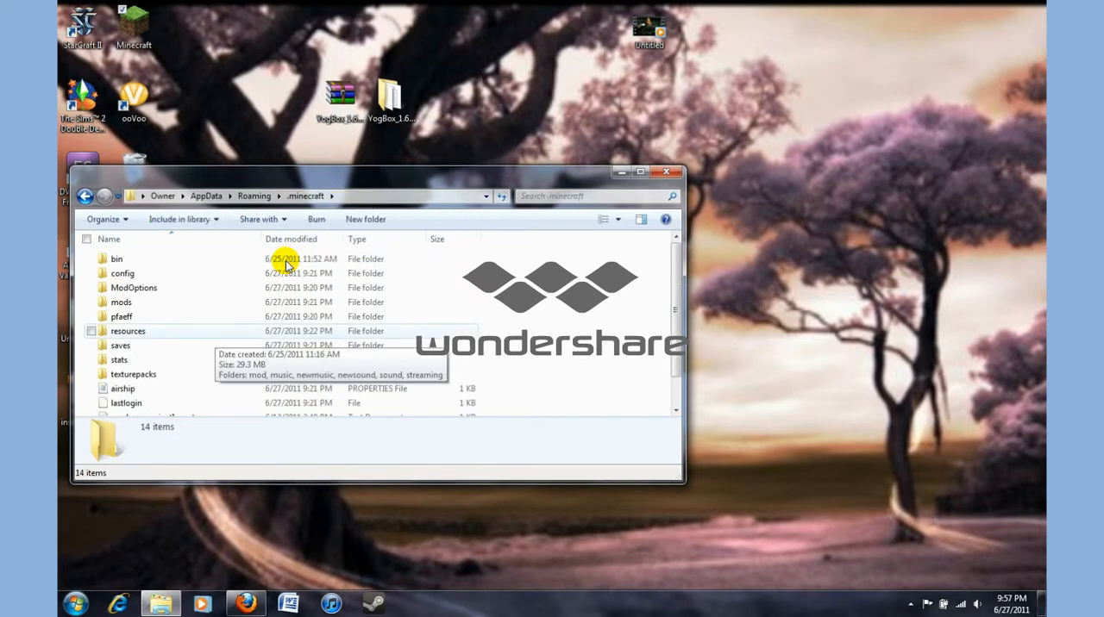
{"action": "mouse_move", "coordinate": [85, 196]}
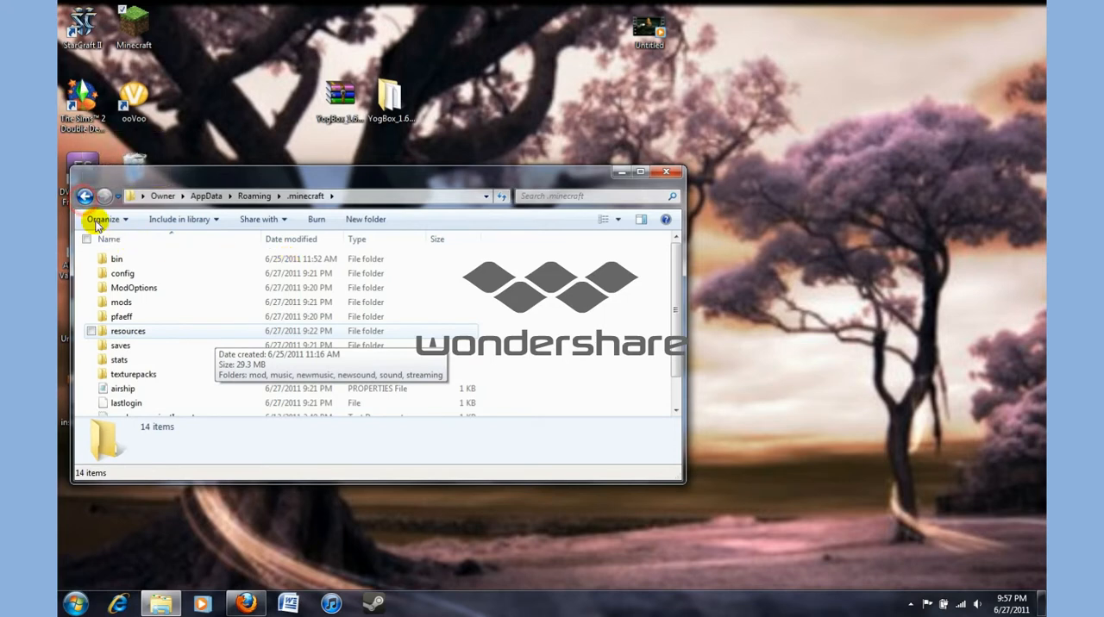
{"action": "left_click", "coordinate": [85, 197]}
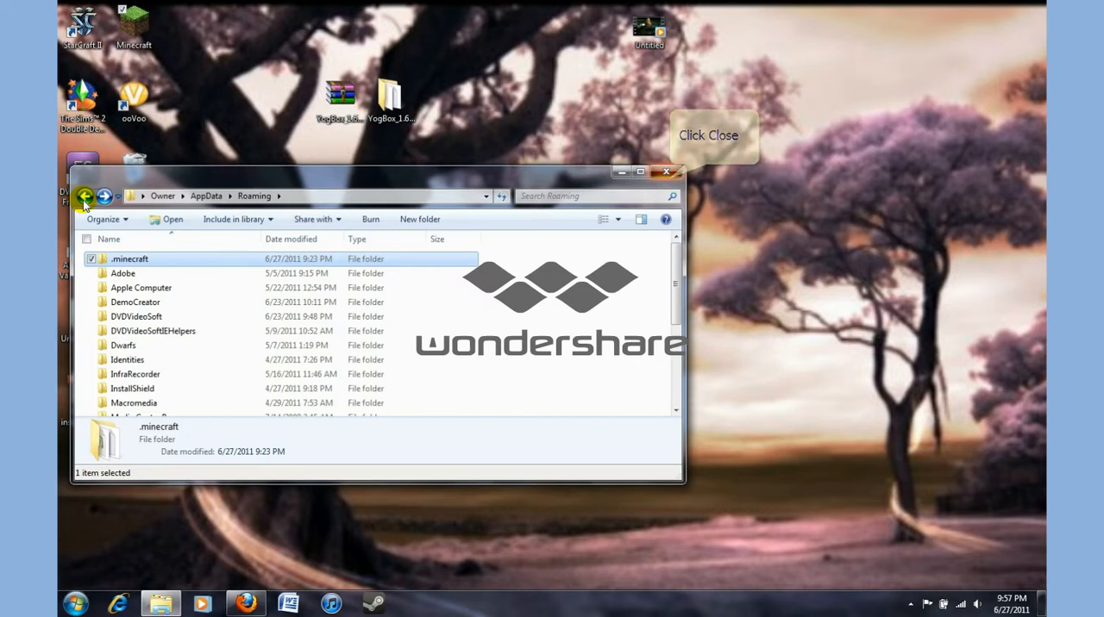
{"action": "mouse_move", "coordinate": [601, 194]}
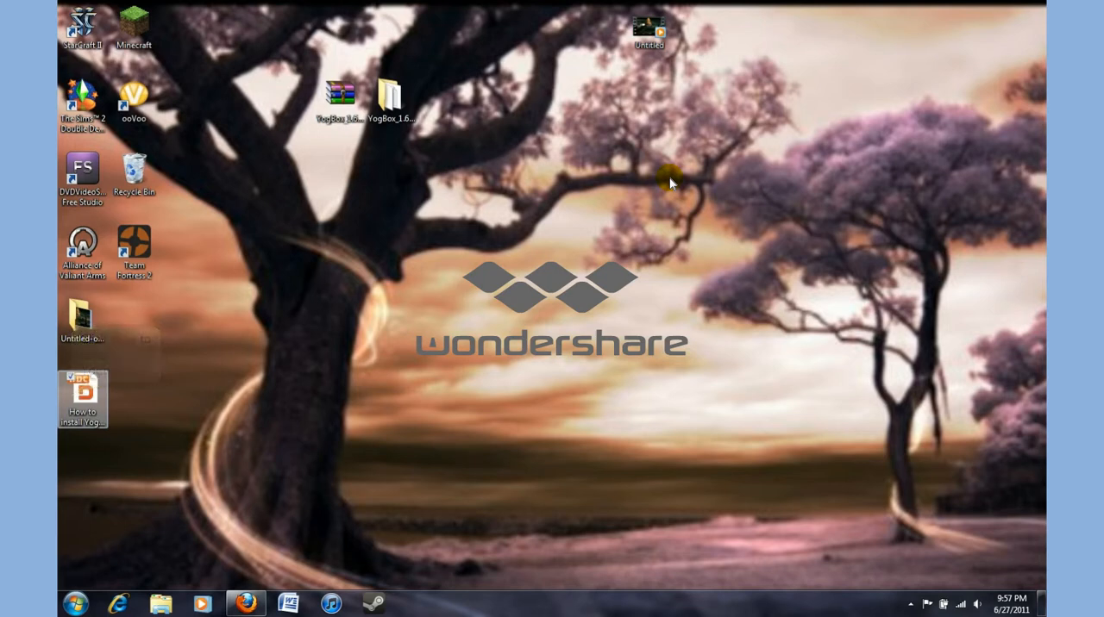
{"action": "left_click", "coordinate": [82, 395]}
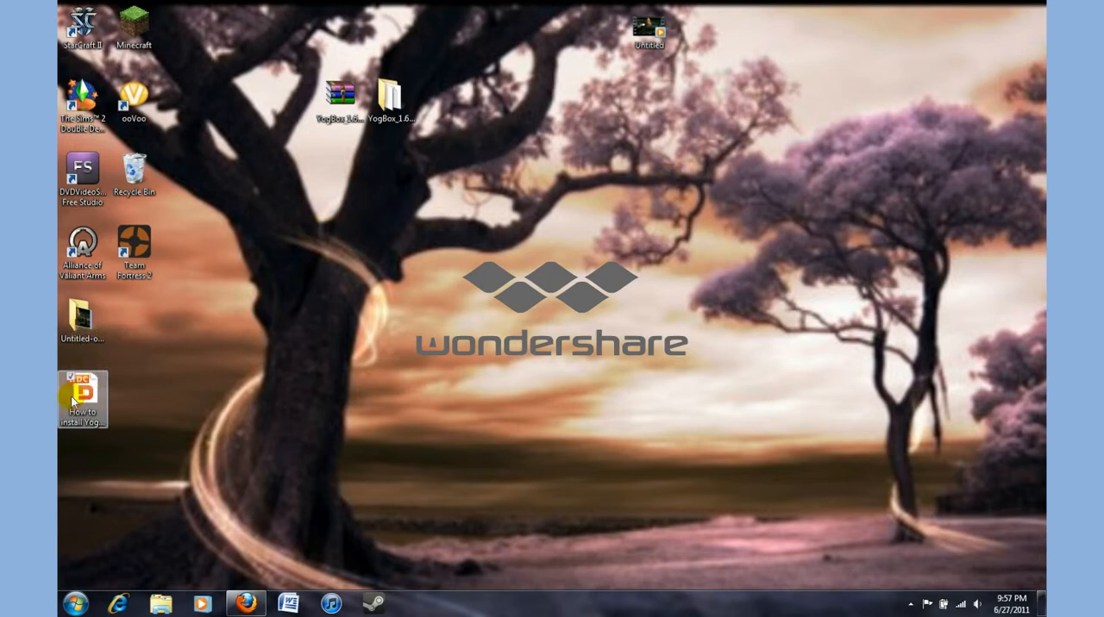